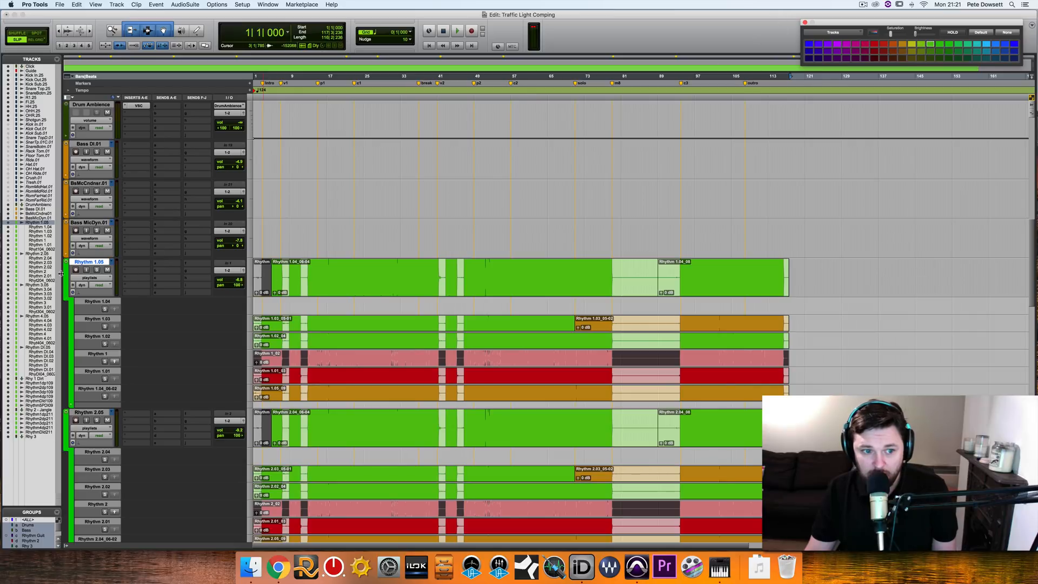
Step: Separate the range around bar 41 into its own clip on the Rhythm 1.03 and 2.03 takes
left_click(267, 4)
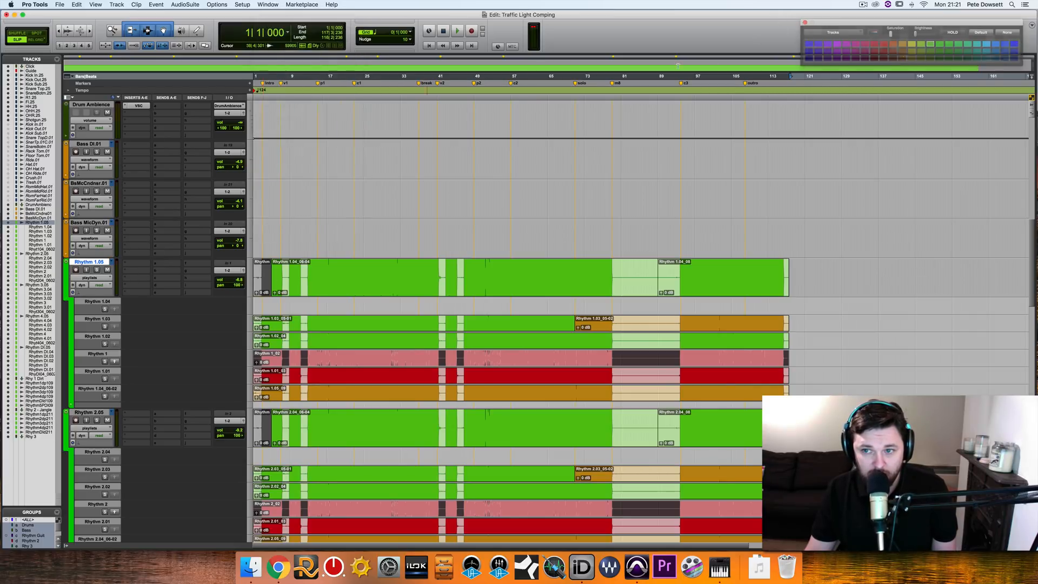
left_click(267, 5)
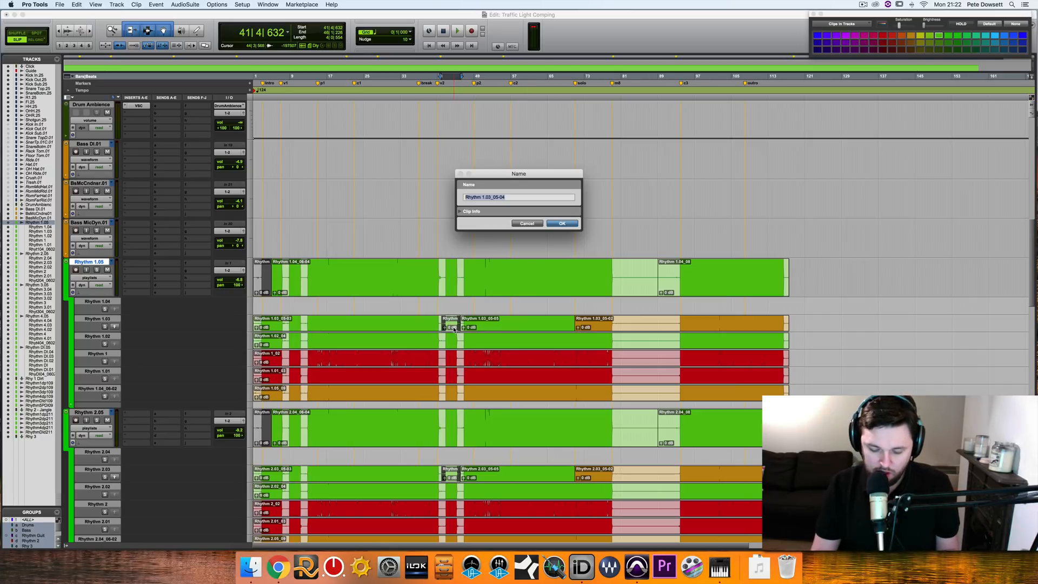
Step: Name the short separated clip 'Bad Pick Scrape' and confirm
type("Bad Pick Scr")
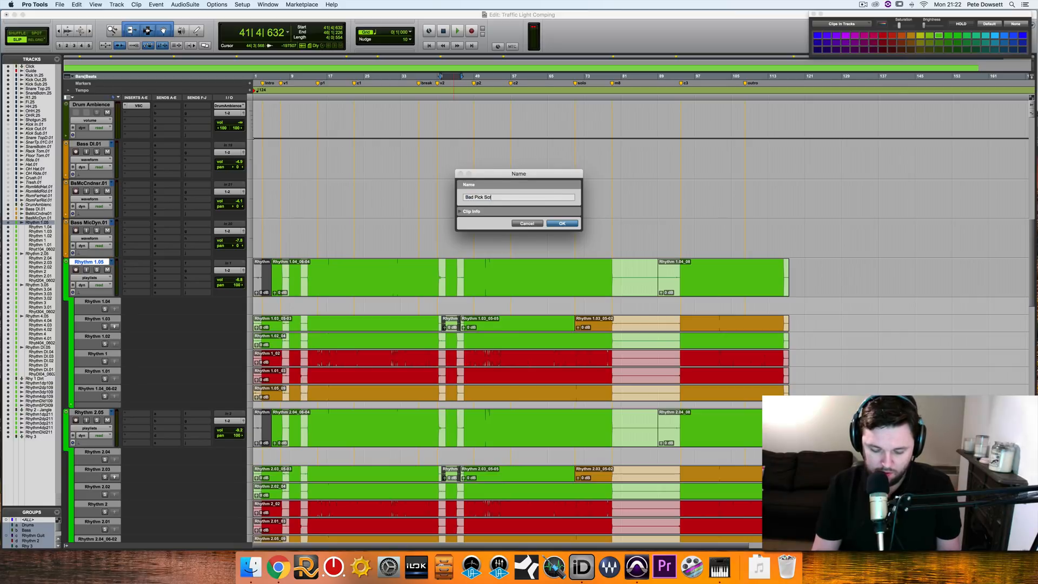
left_click(562, 223)
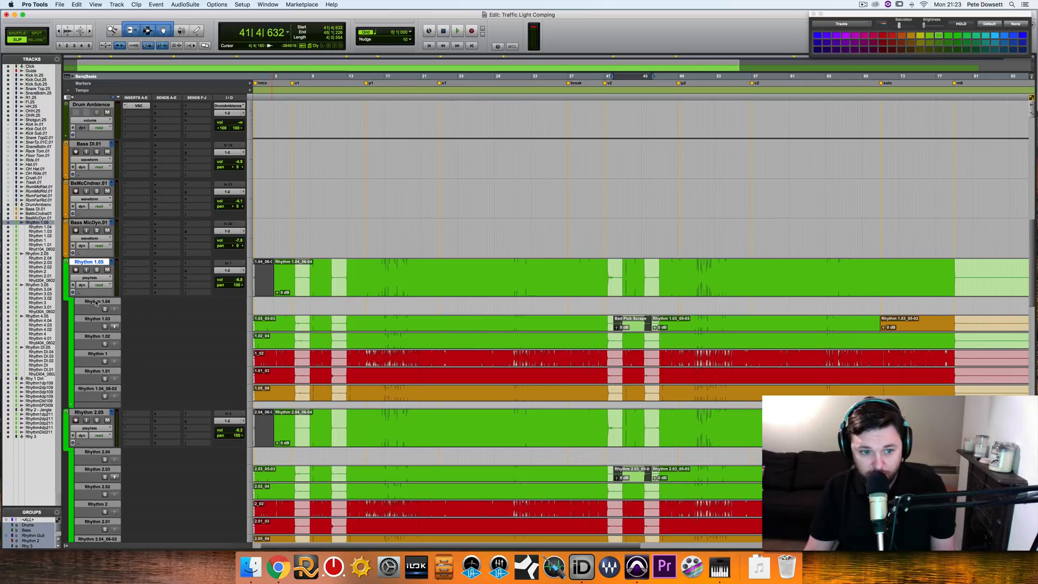
Step: Rename the Rhythm 1.04 take 'Good Overall use previous outro', then reopen its name dialog to check the note
double_click(98, 301)
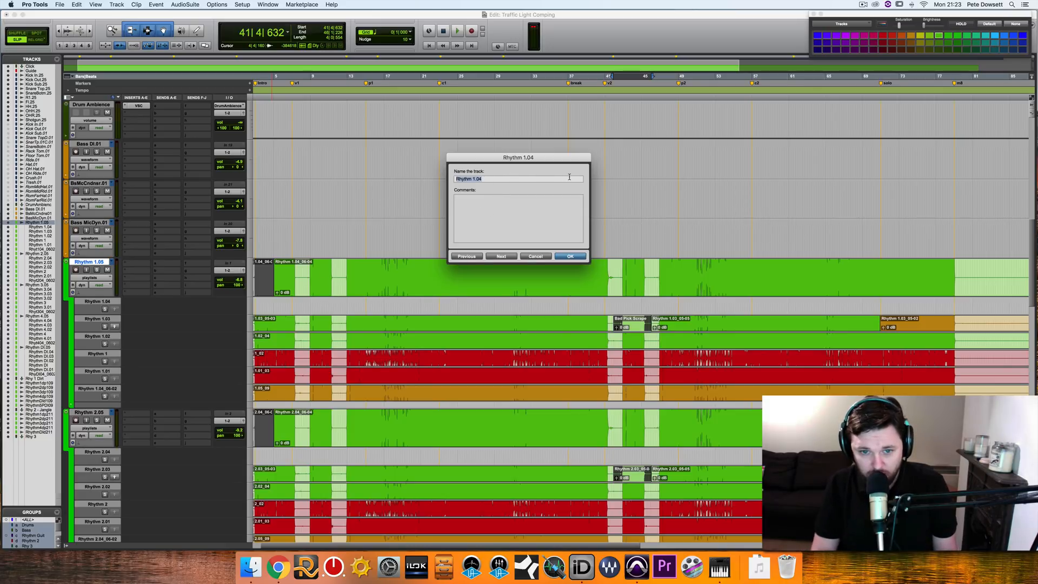
type("Good Overall")
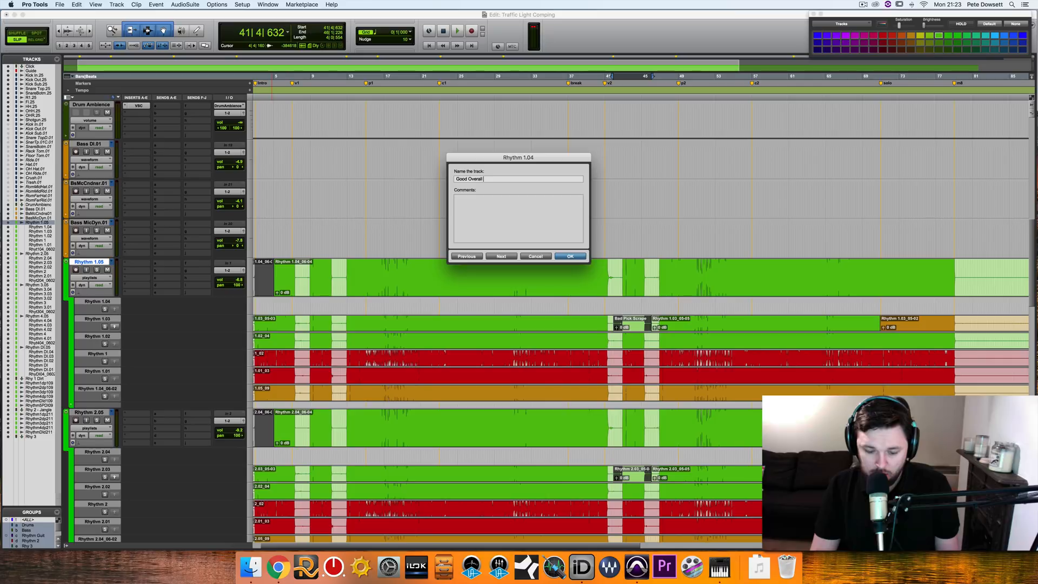
type("use previous outro")
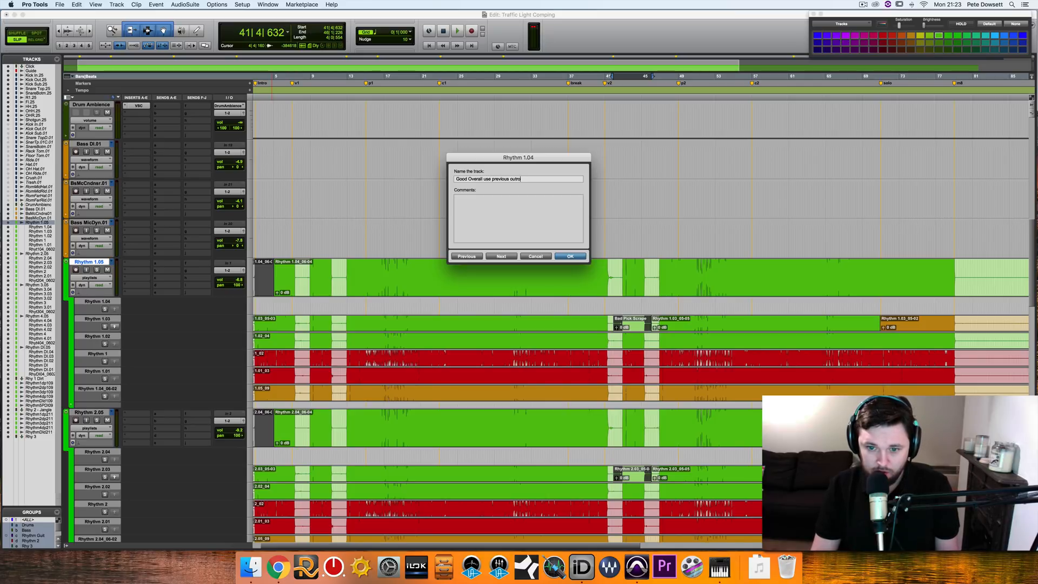
left_click(570, 256)
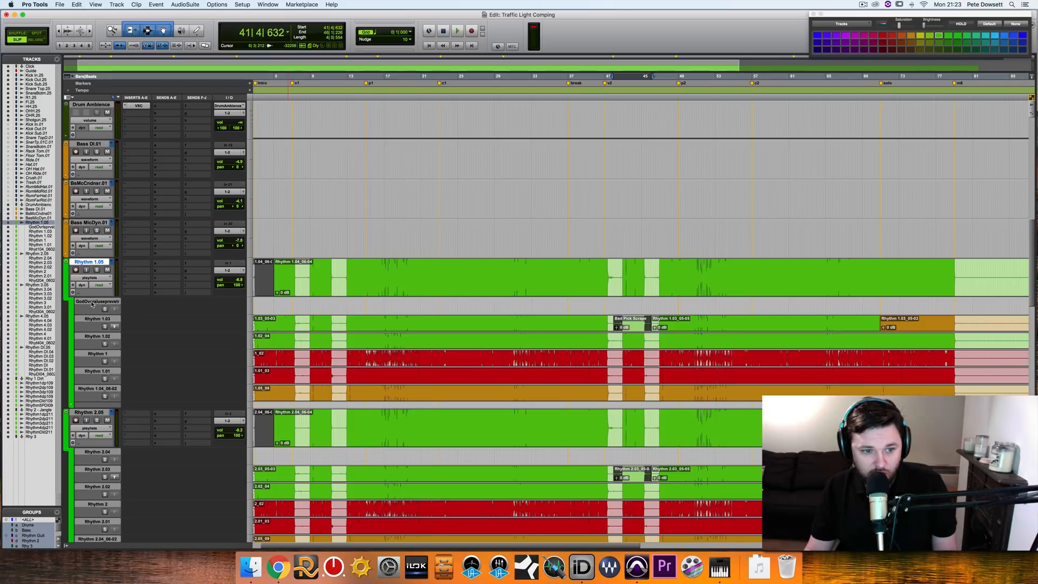
double_click(96, 302)
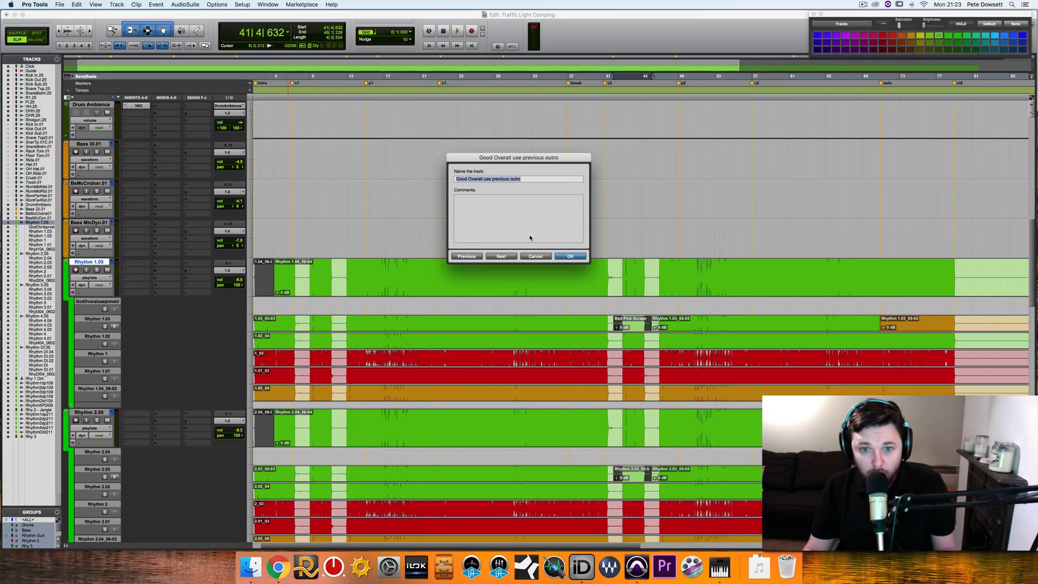